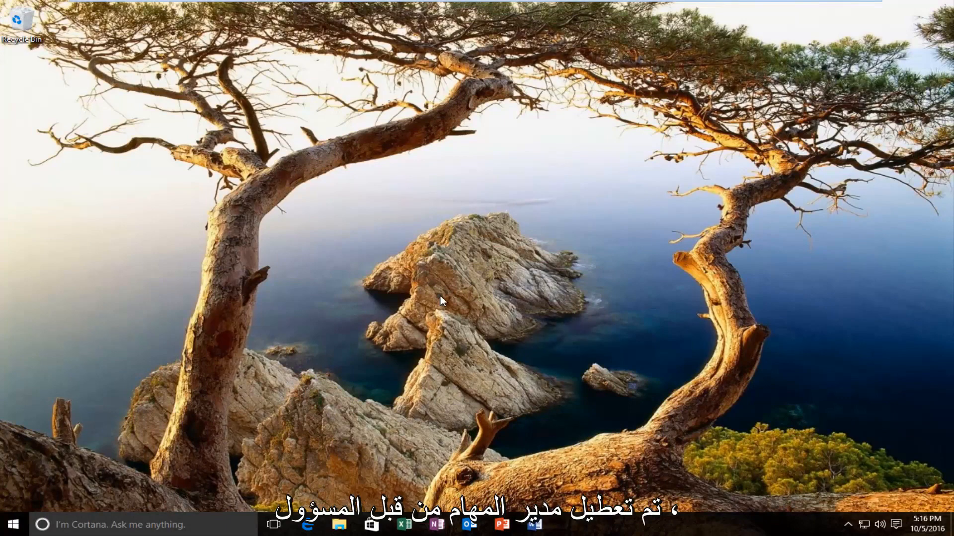
pyautogui.moveTo(432, 300)
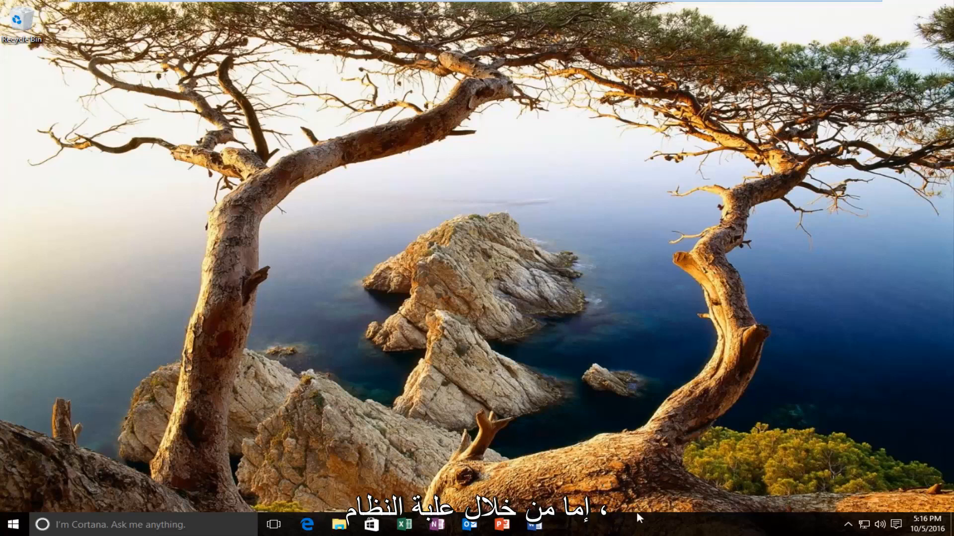
# Step: Try launching Task Manager from search and dismiss the 'disabled by administrator' warning
pyautogui.rightClick(640, 523)
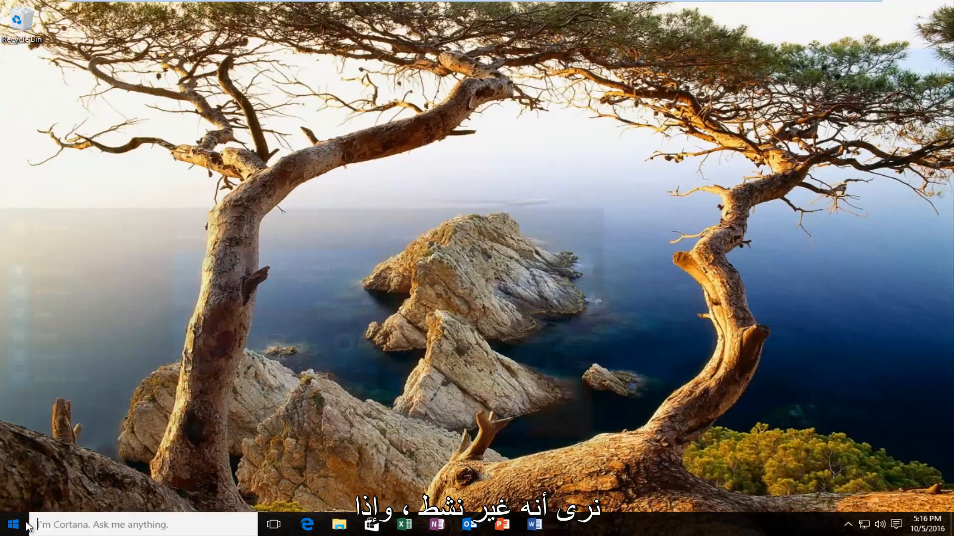
pyautogui.write('task mana')
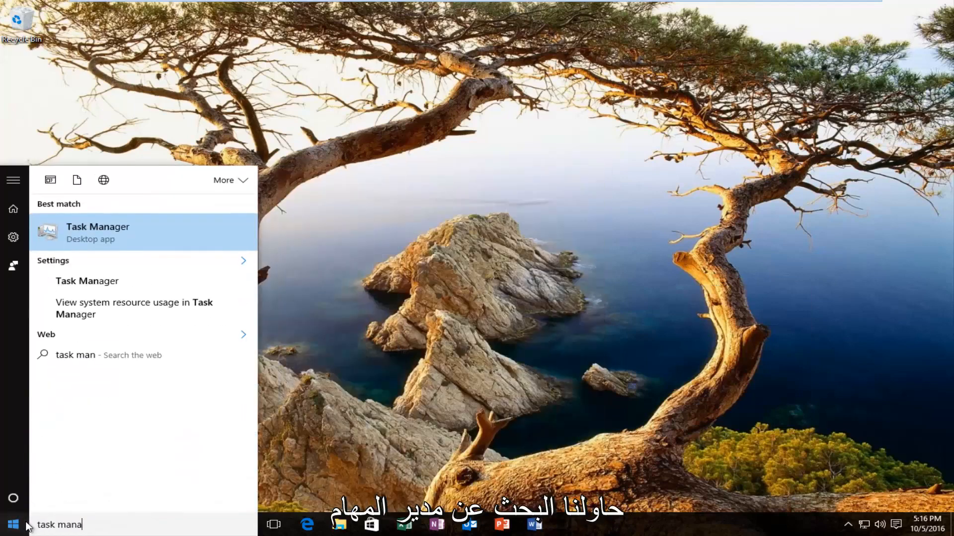
pyautogui.click(97, 233)
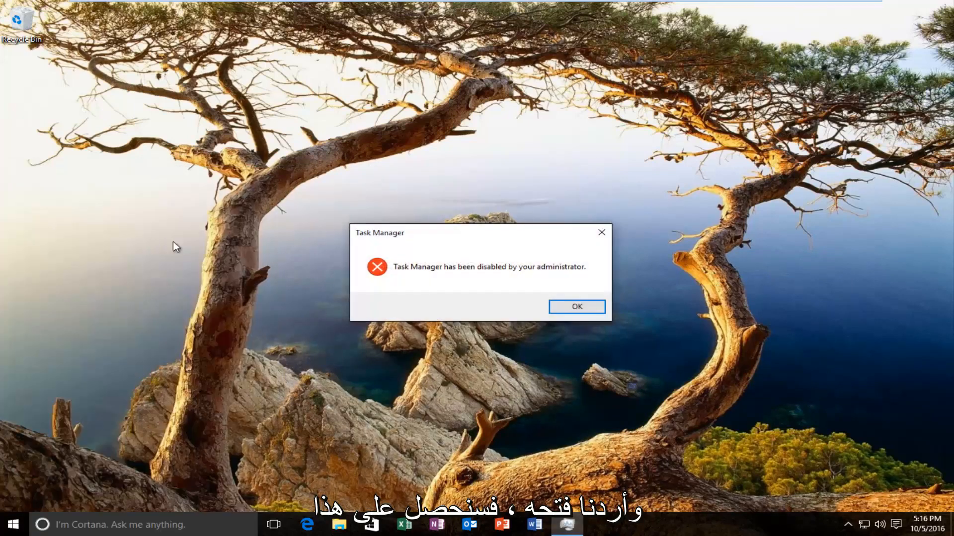
pyautogui.moveTo(400, 278)
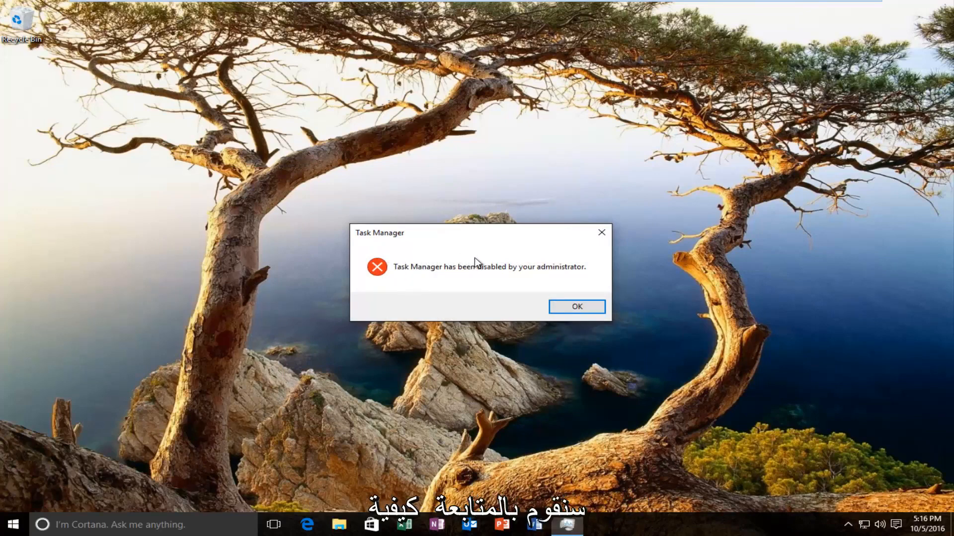
pyautogui.click(576, 306)
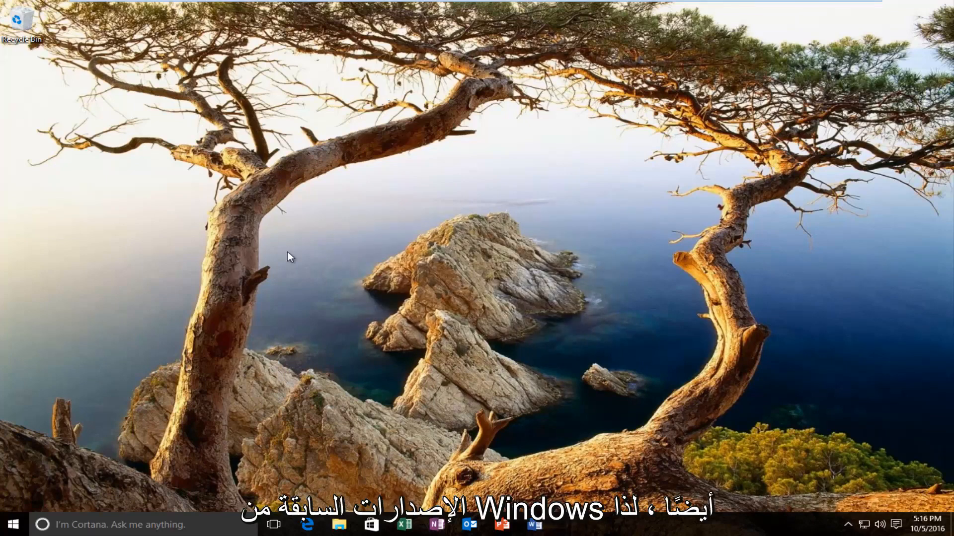
pyautogui.moveTo(145, 312)
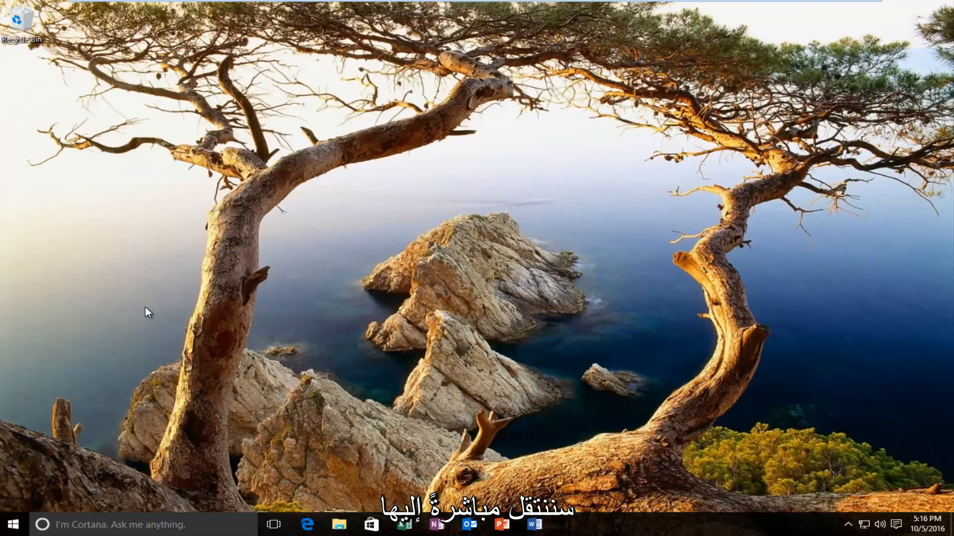
# Step: Search 'gro' from Start to launch Edit group policy
pyautogui.click(16, 522)
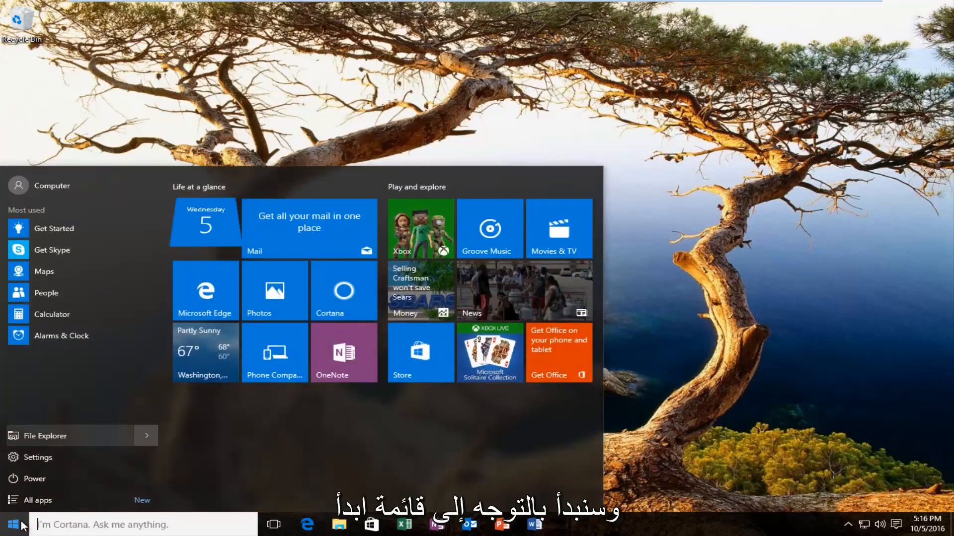
pyautogui.write('gro')
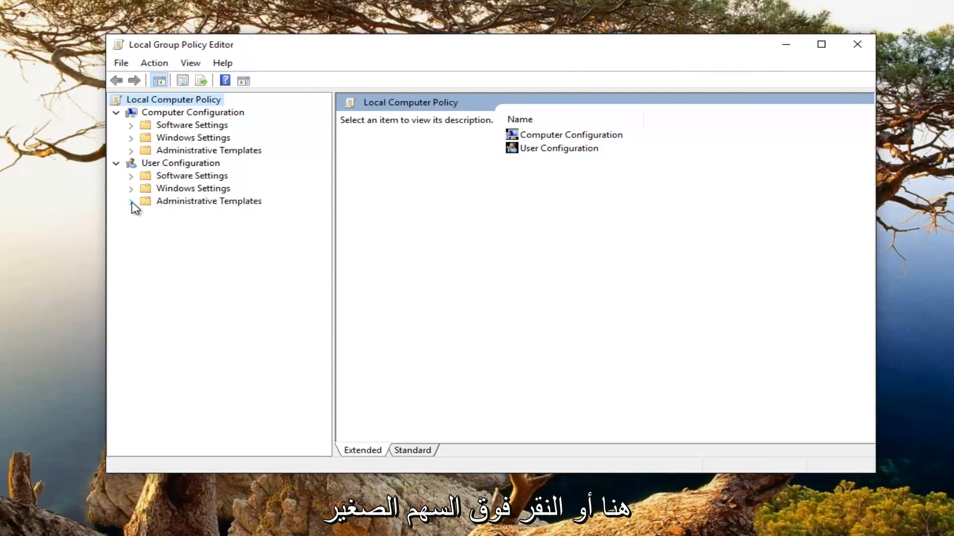
# Step: Browse to User Configuration > Administrative Templates > System > Ctrl+Alt+Del Options and select Remove Task Manager
pyautogui.click(131, 201)
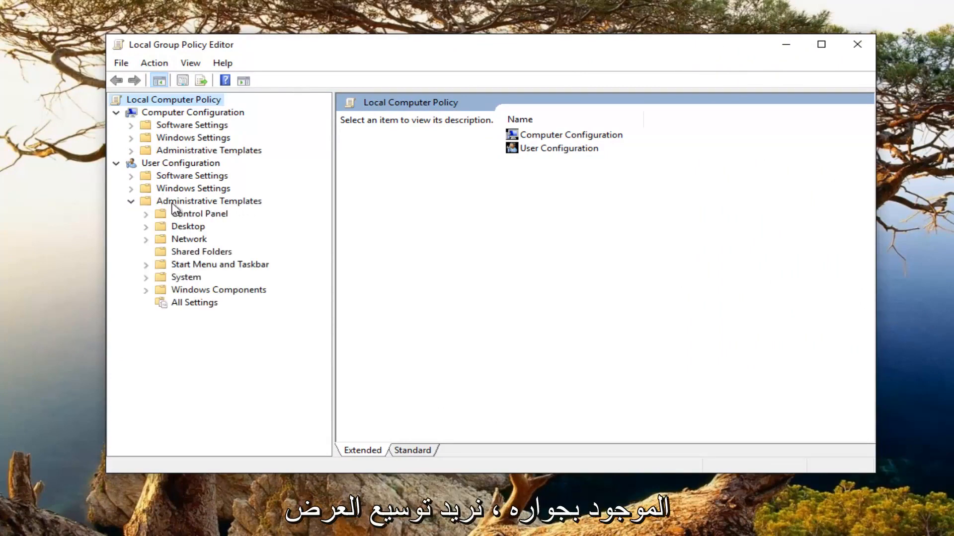
pyautogui.moveTo(183, 213)
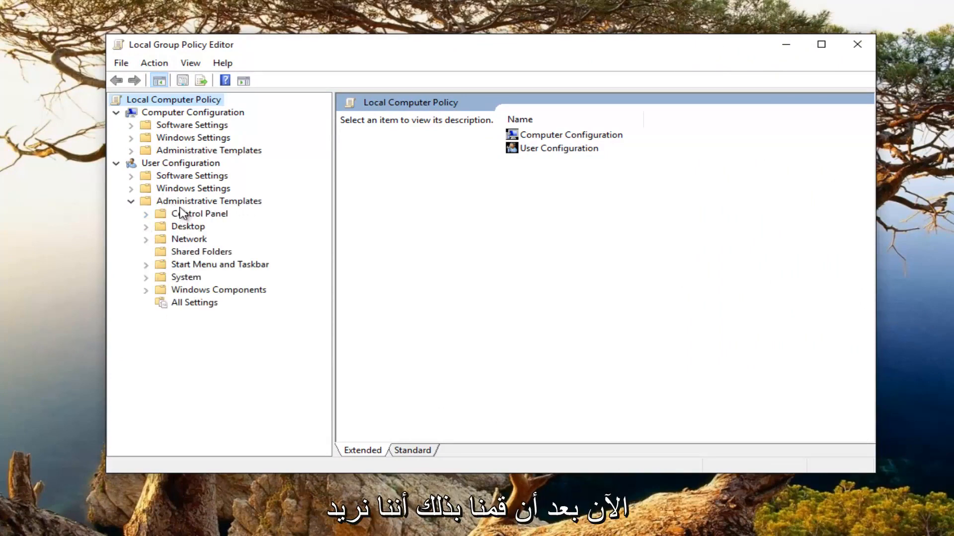
pyautogui.moveTo(149, 284)
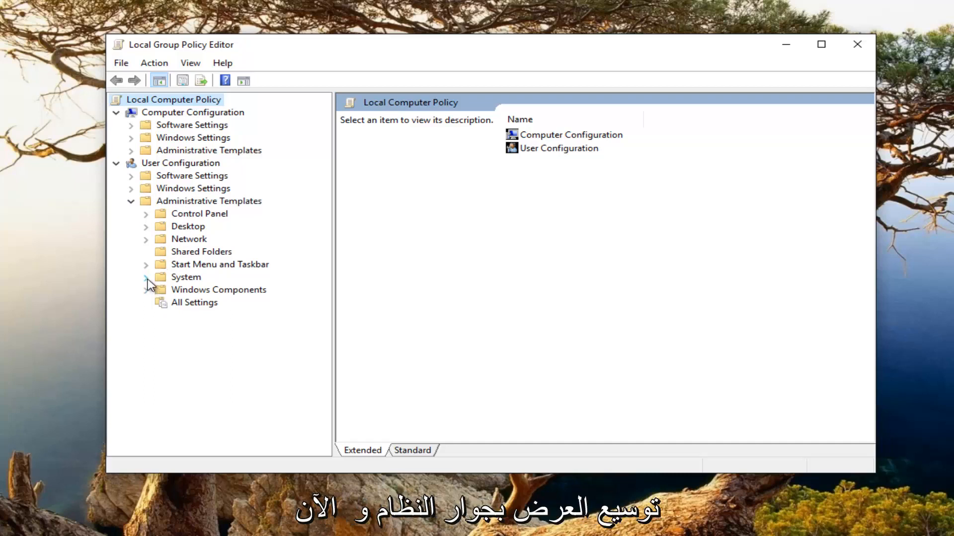
pyautogui.click(146, 277)
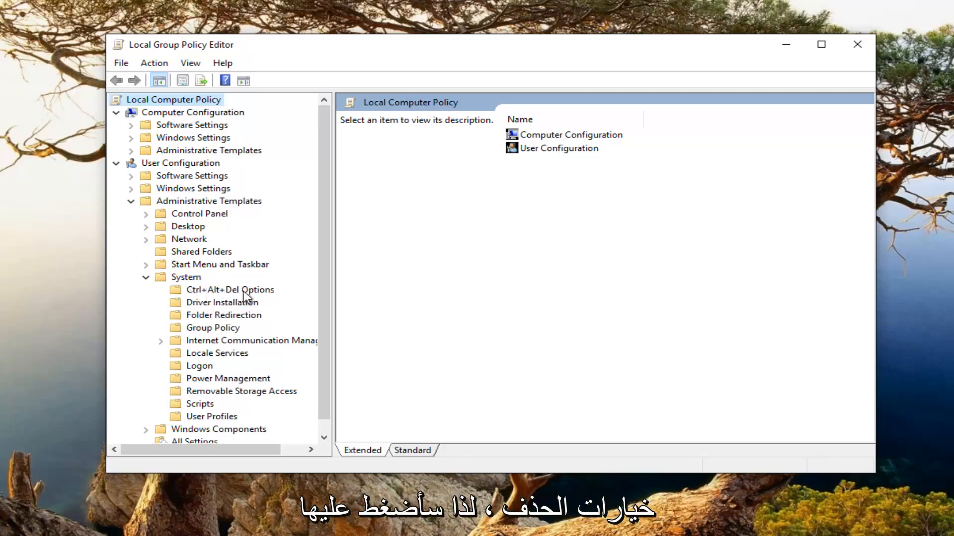
pyautogui.click(228, 290)
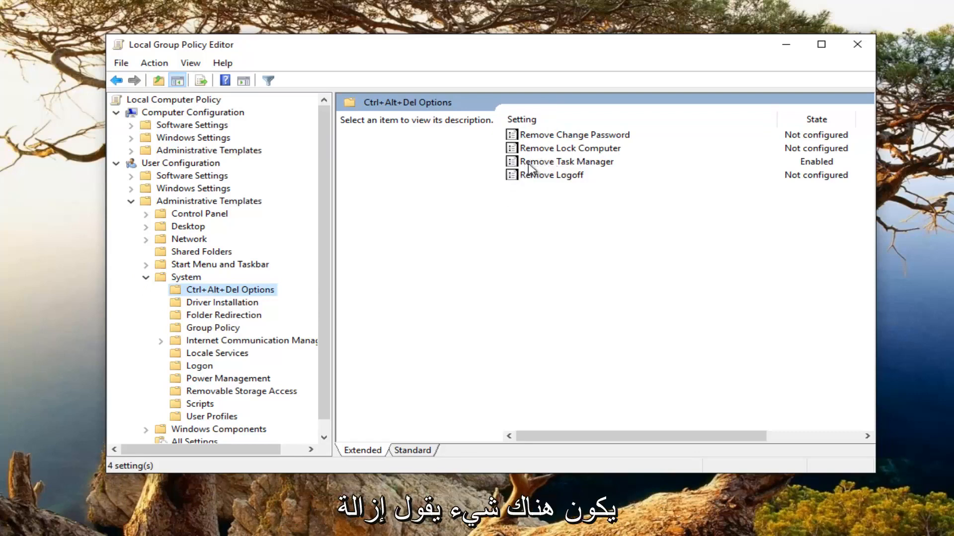
pyautogui.click(565, 161)
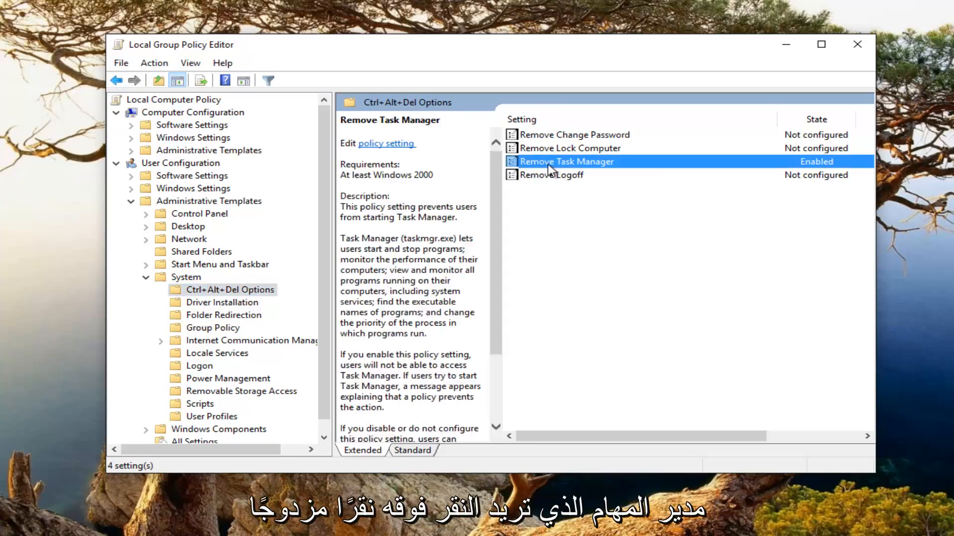
# Step: Set Remove Task Manager to Not Configured, apply it, and close the editor
pyautogui.doubleClick(566, 161)
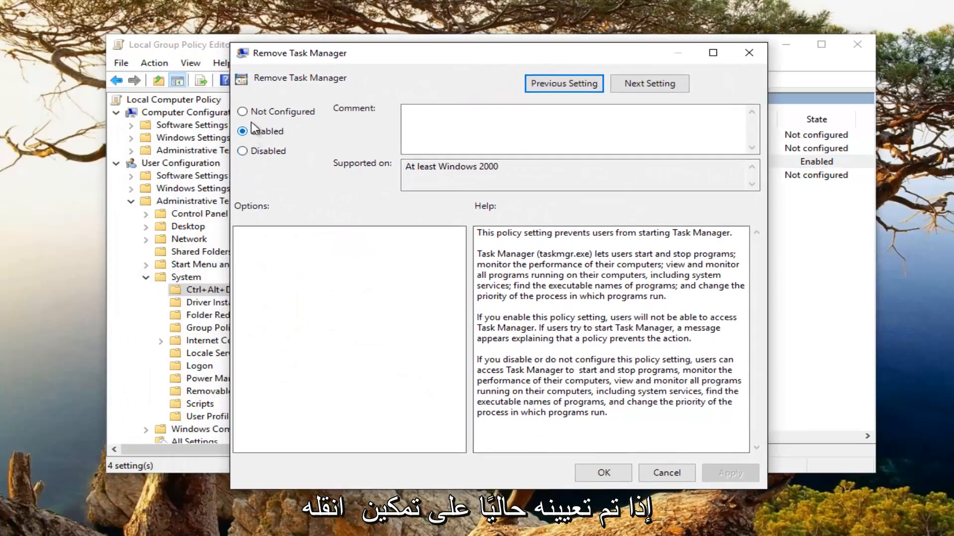
pyautogui.click(241, 111)
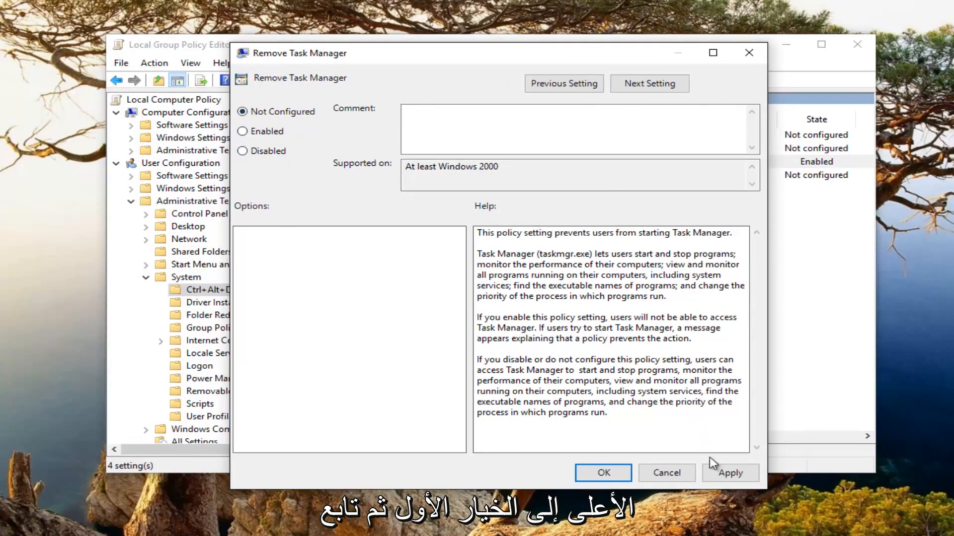
pyautogui.click(730, 473)
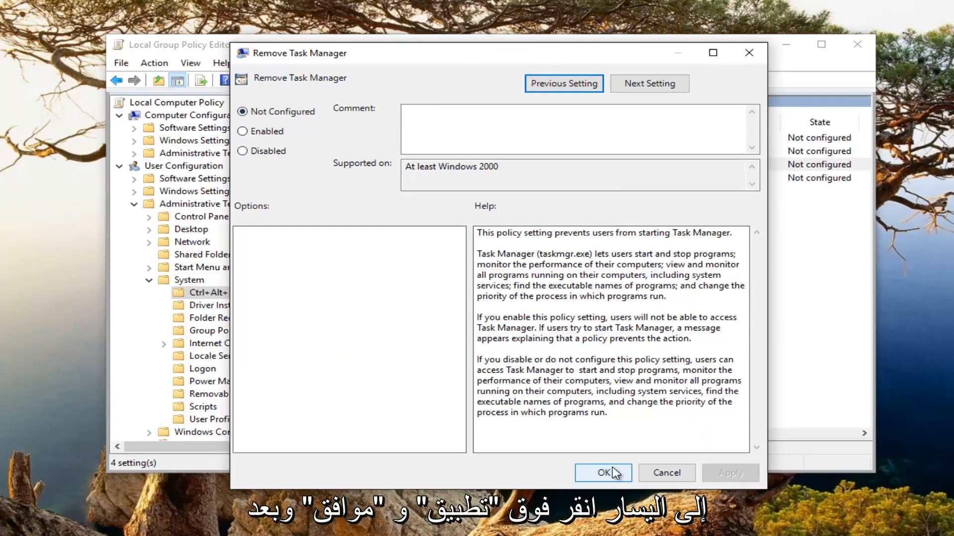
pyautogui.click(603, 473)
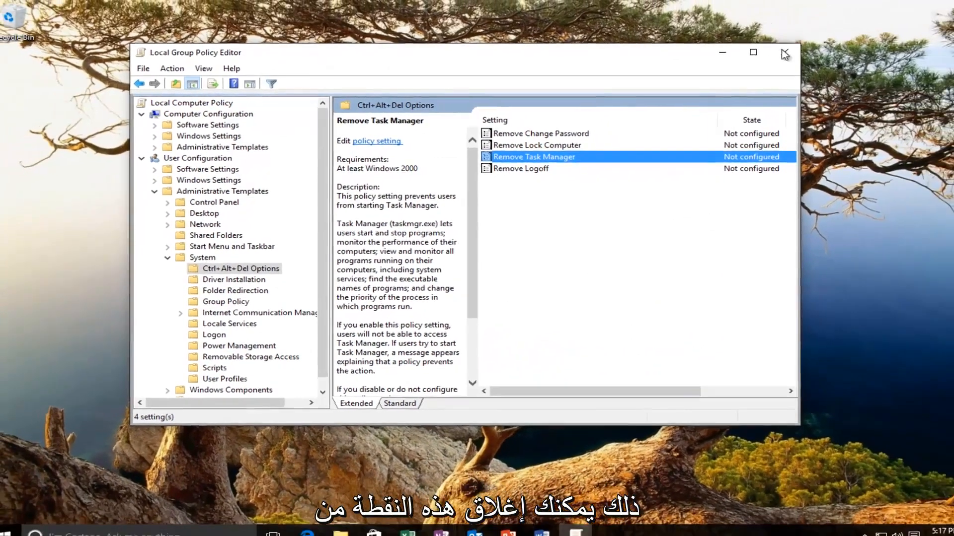
pyautogui.click(784, 53)
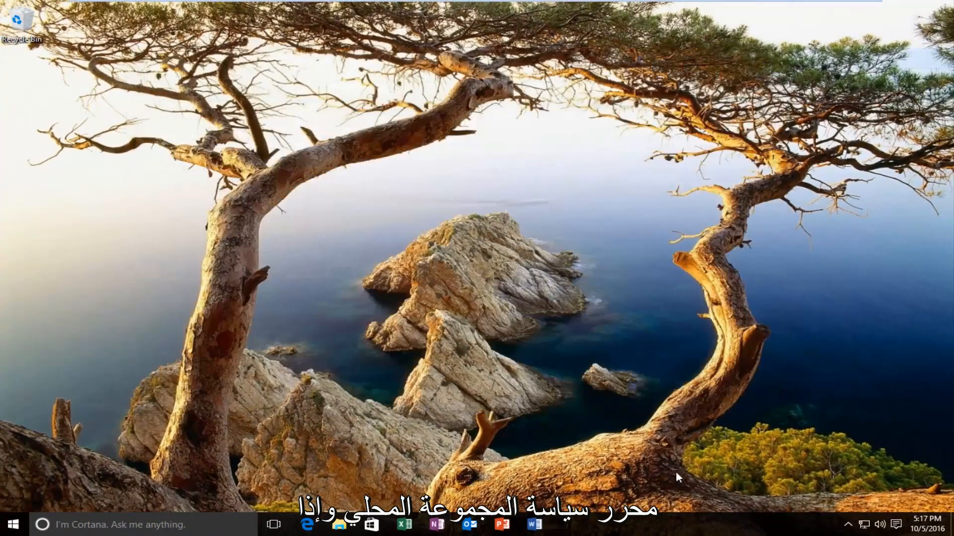